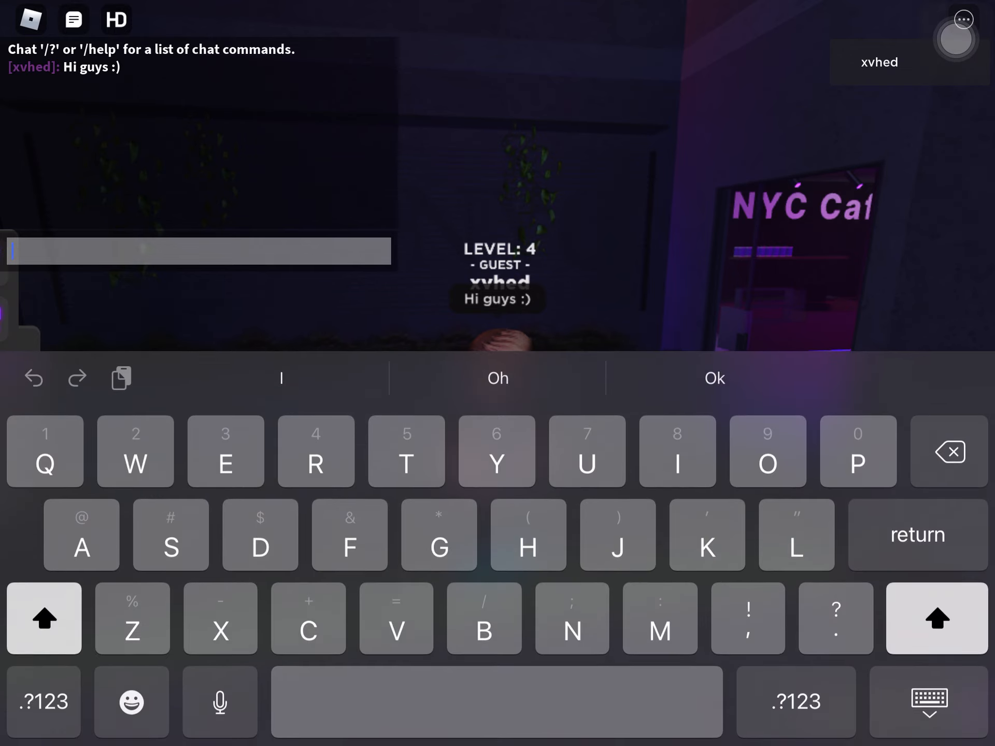
- Send "I went to my about page on my channel and" then "THANK YOU FOR" in chat
text(I went to my)
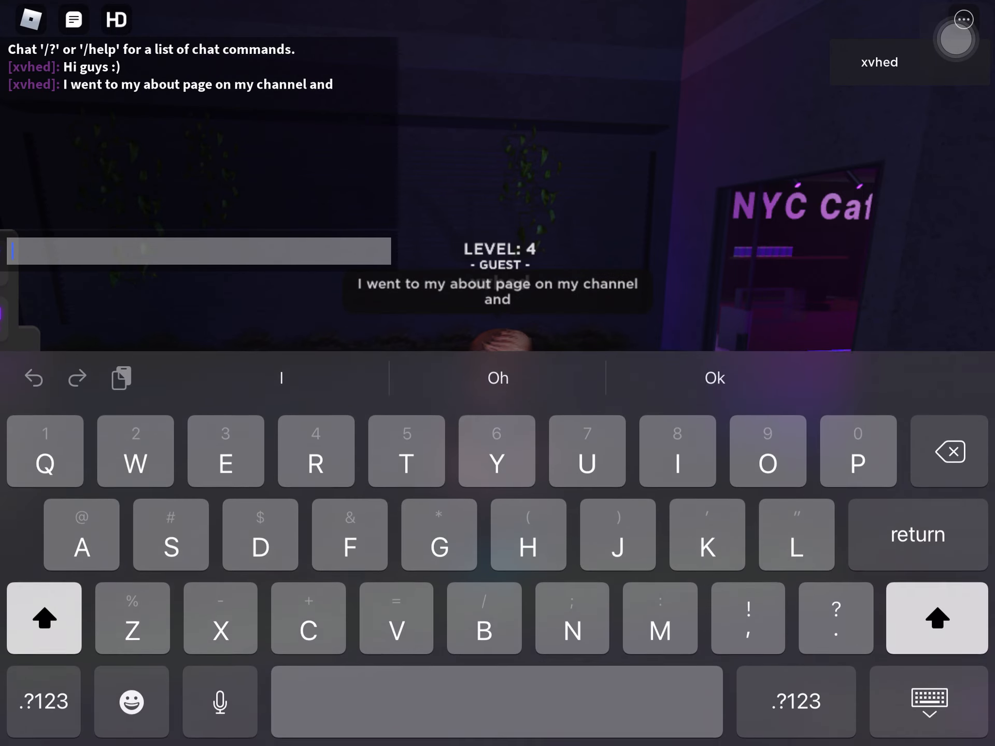
text(THANK)
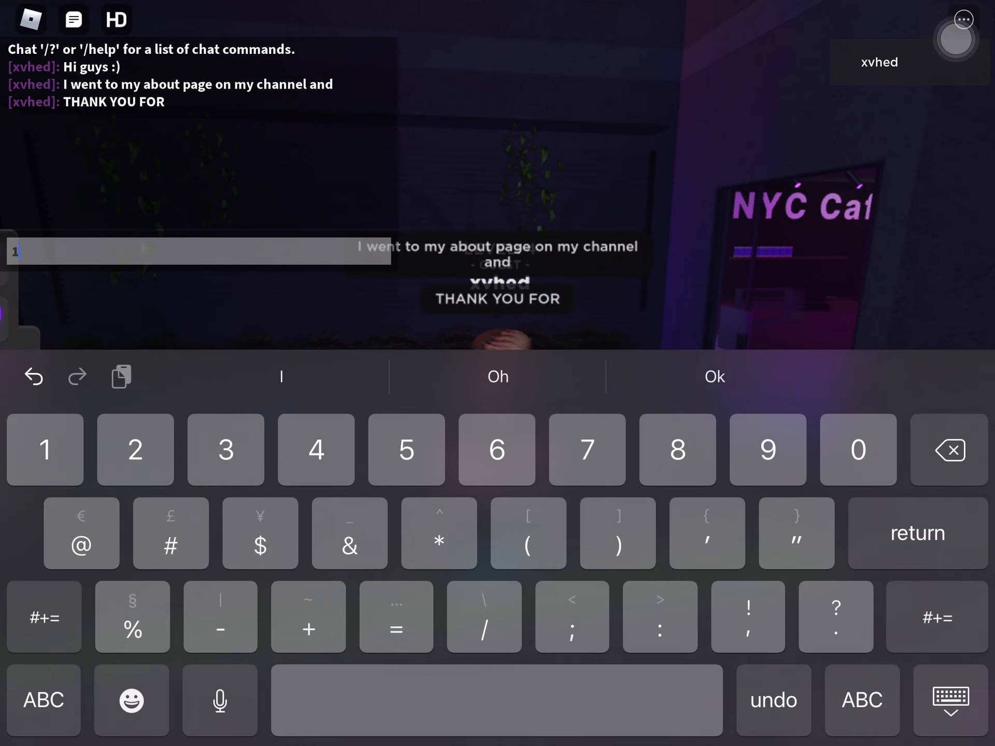
- Send "10000", "VIEWS!" and "I never knew I would get this much", then continue with "But all I care is that"
key(return)
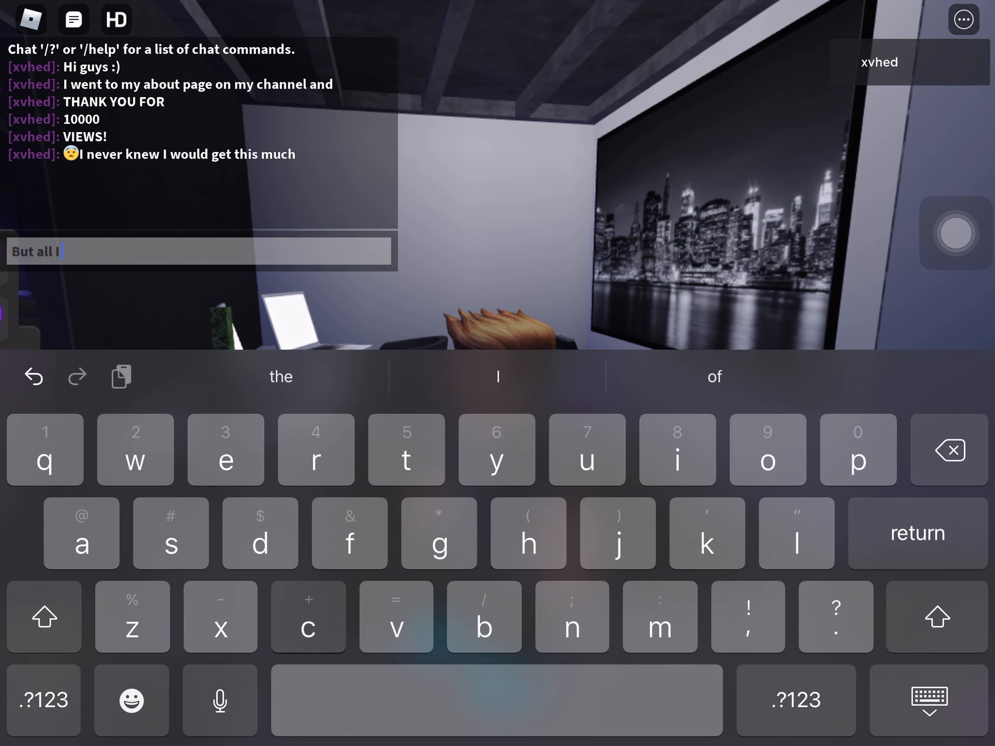
text(care is that you guys enjoy)
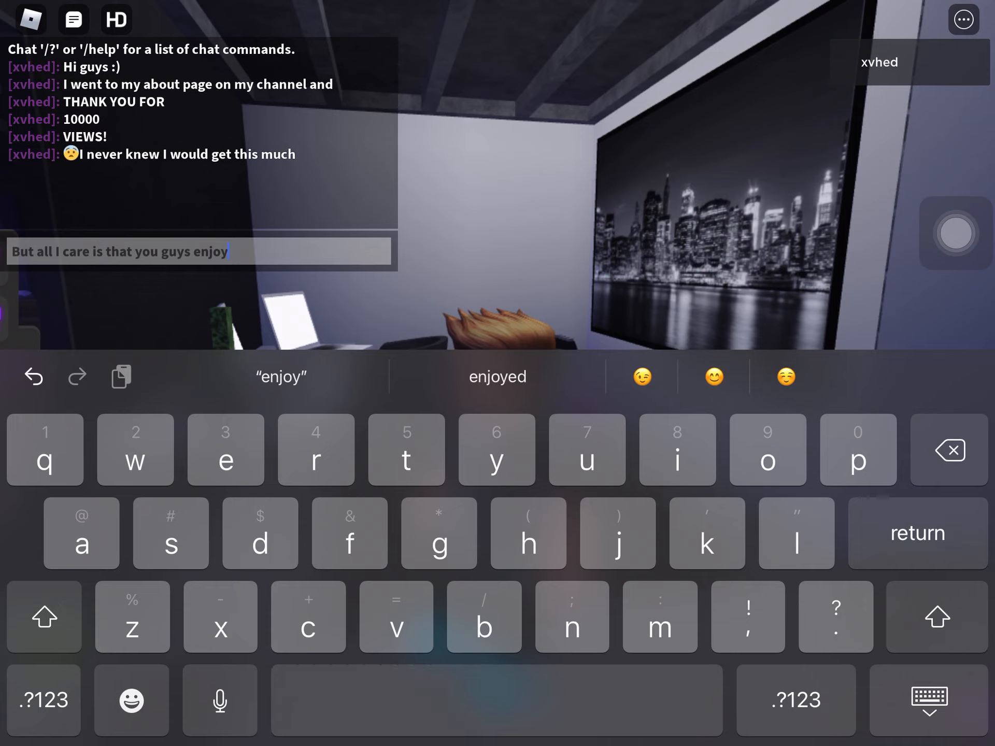
- Send "But all I care is that you guys enjoy my videos" and draft ":) thank you so much , ro"
key(return)
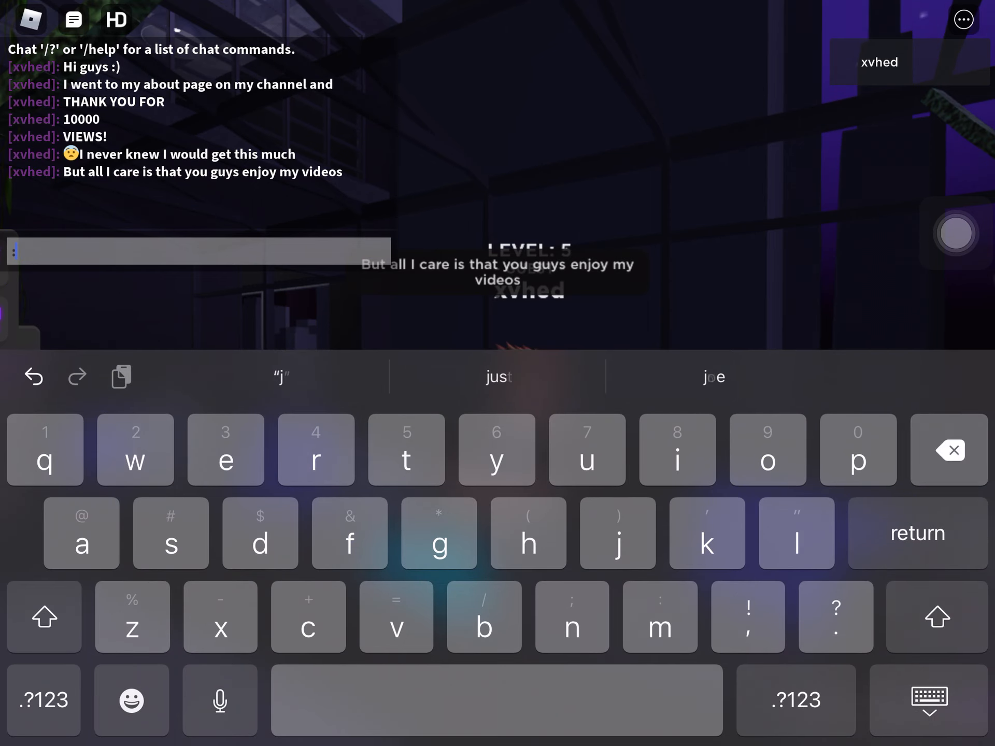
text(:) thank y)
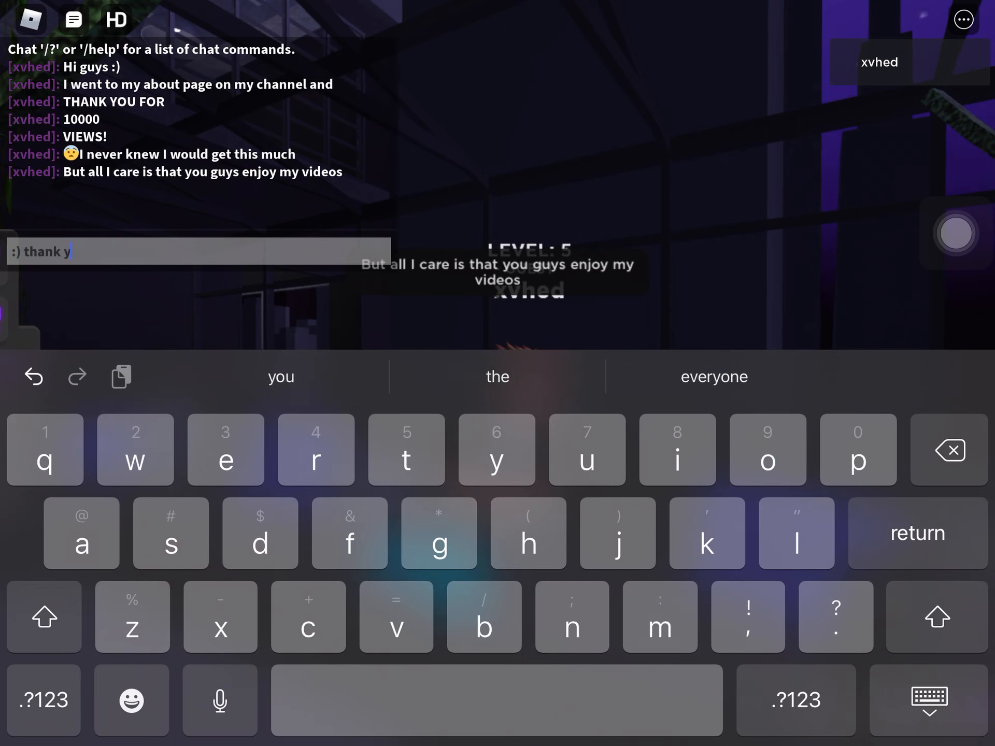
text(ou so much , ro)
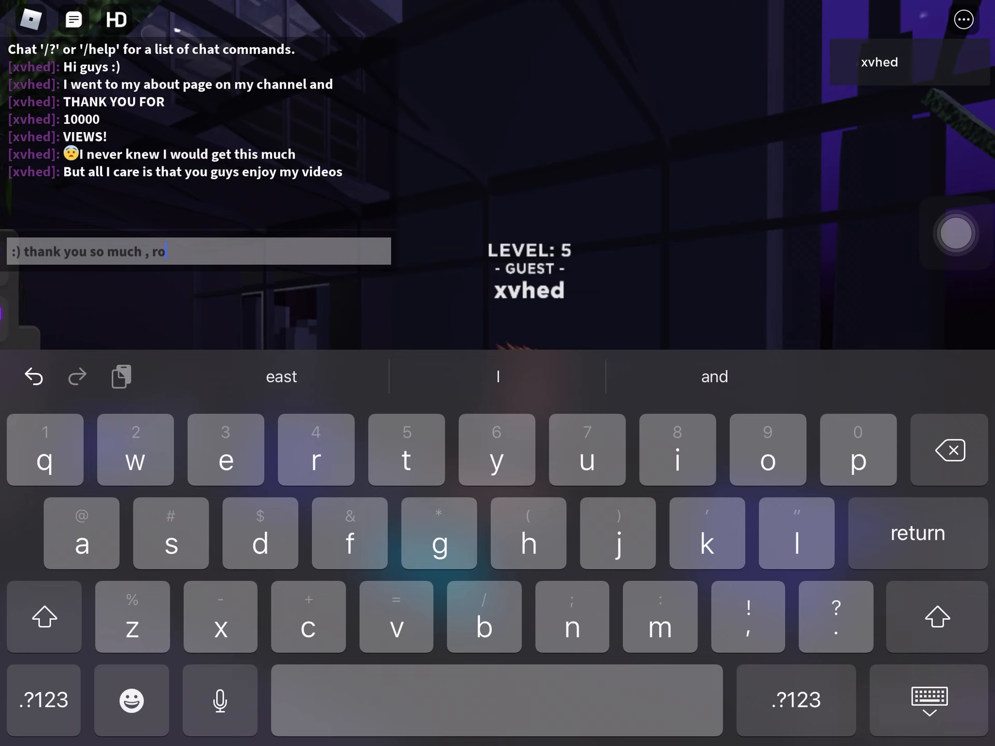